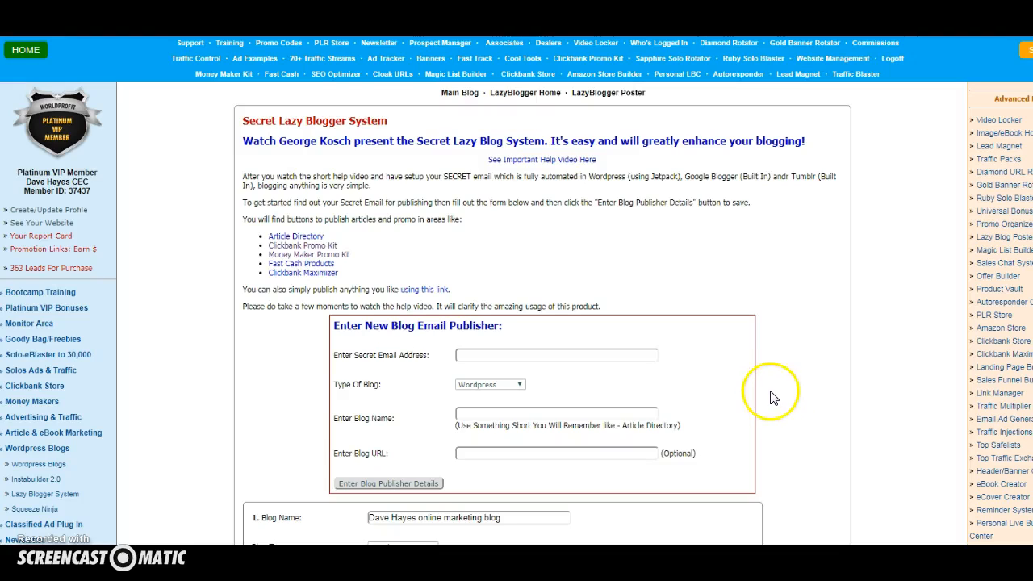
mouse_move(768, 394)
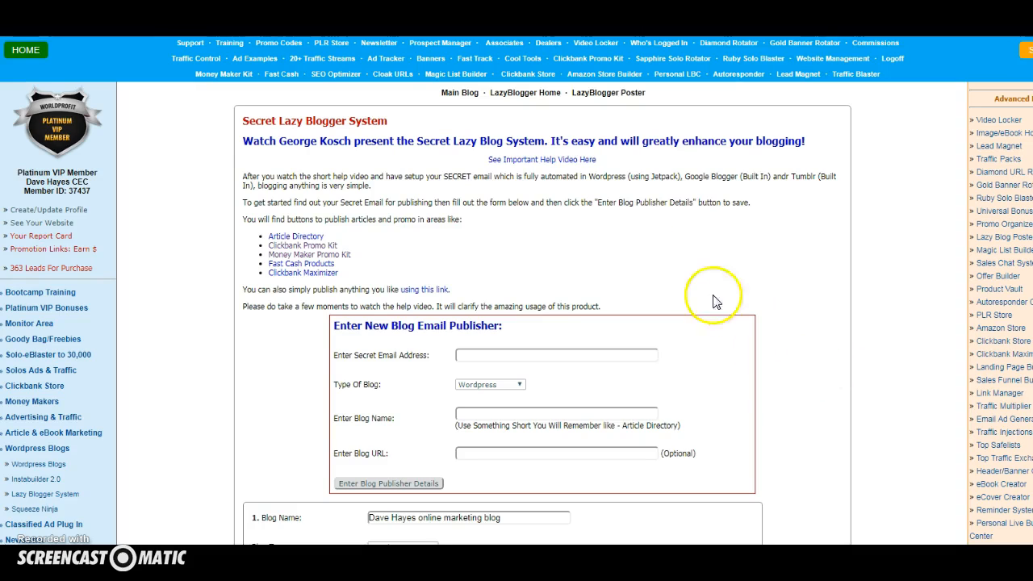
mouse_move(317, 65)
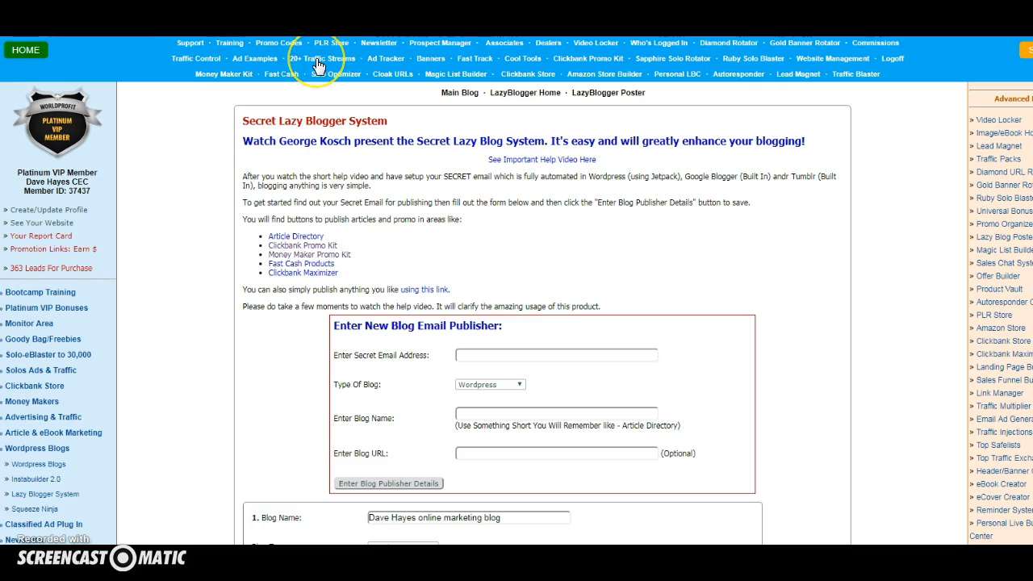
mouse_move(706, 74)
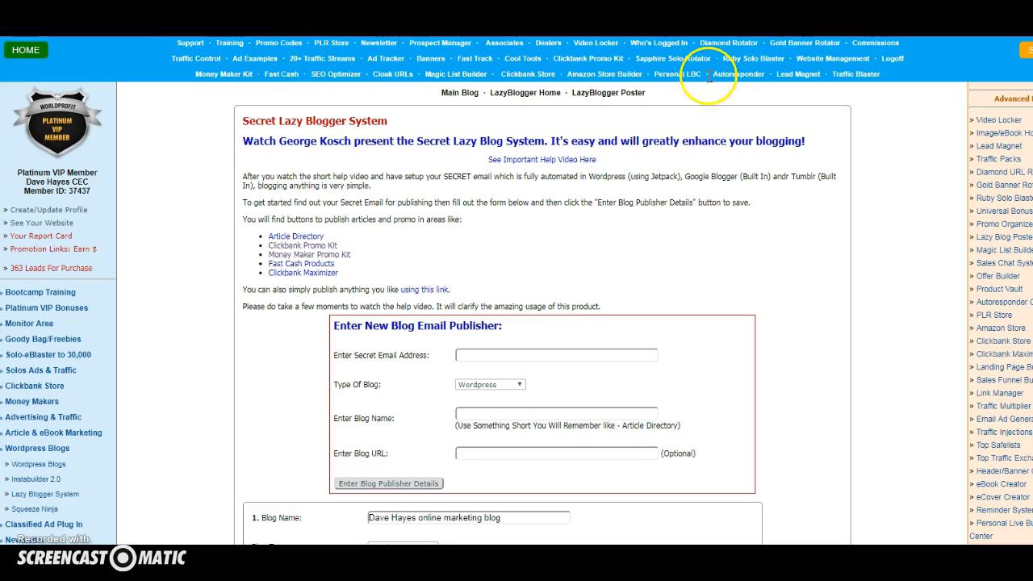
mouse_move(751, 63)
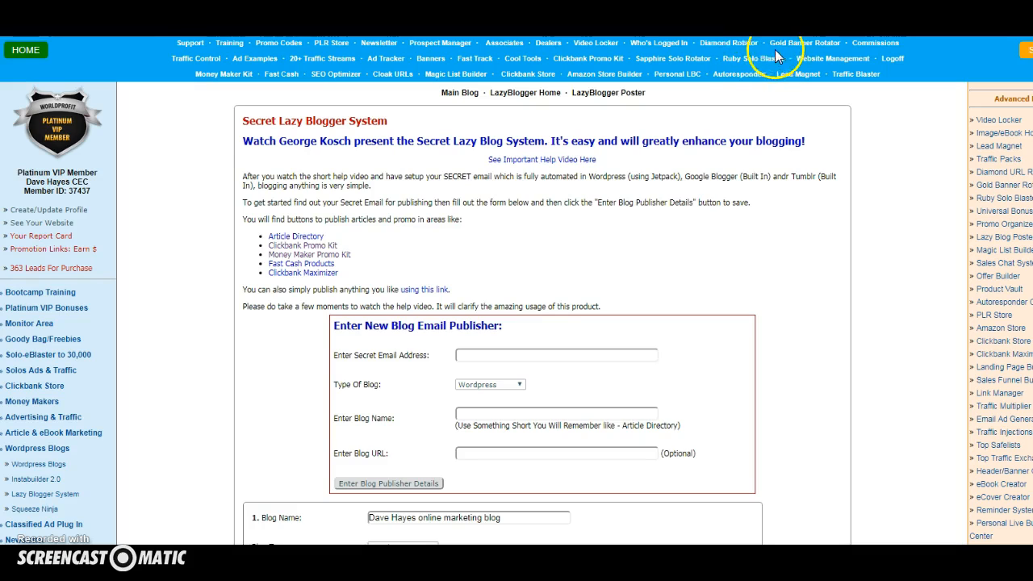
mouse_move(633, 333)
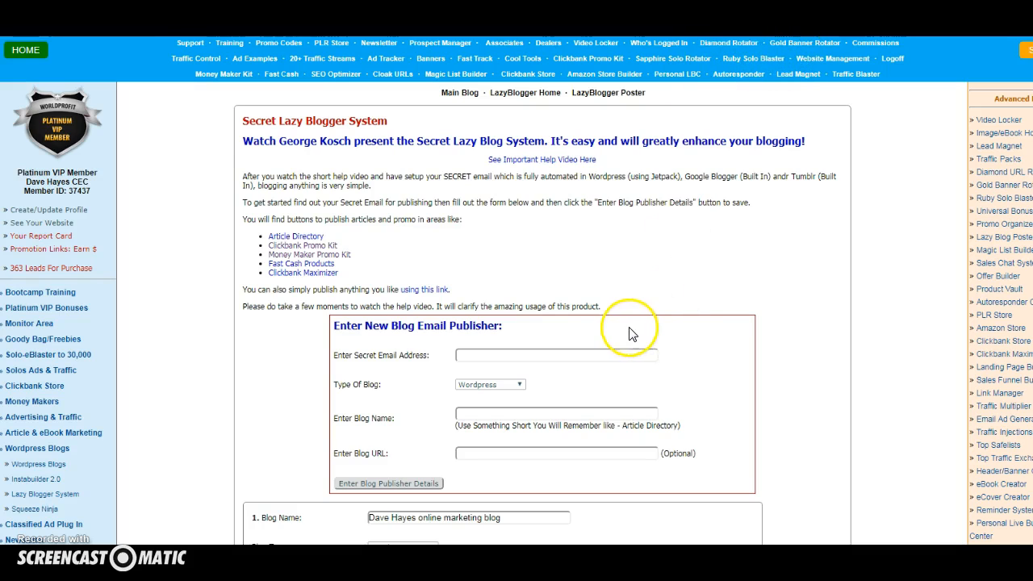
mouse_move(761, 405)
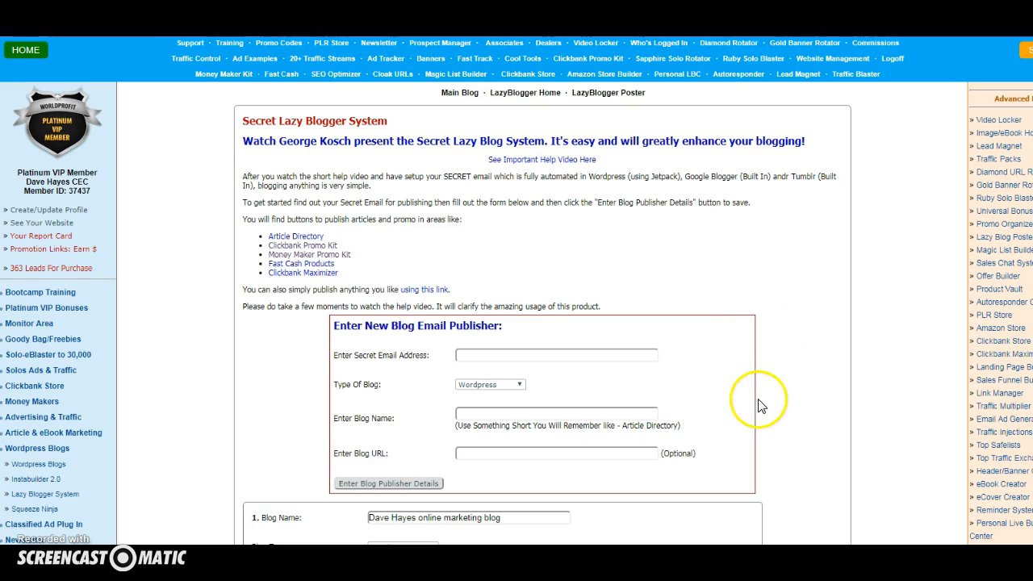
mouse_move(764, 397)
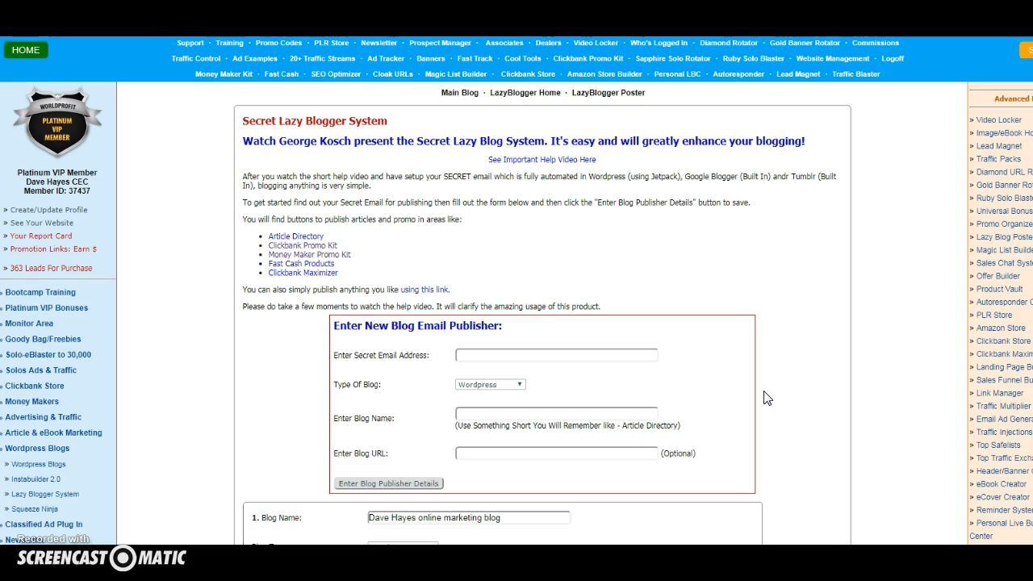
mouse_move(185, 420)
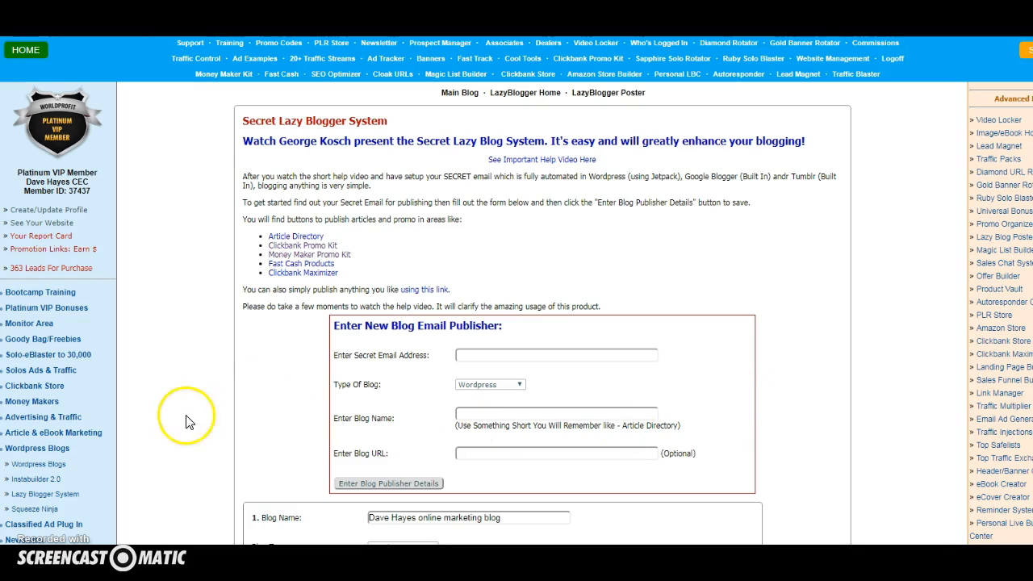
mouse_move(45, 490)
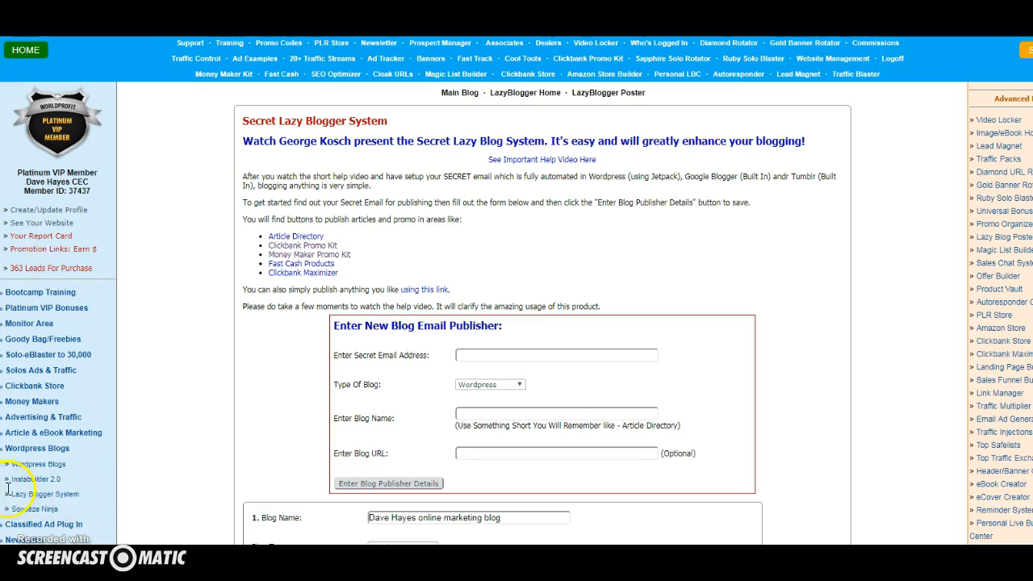
mouse_move(730, 345)
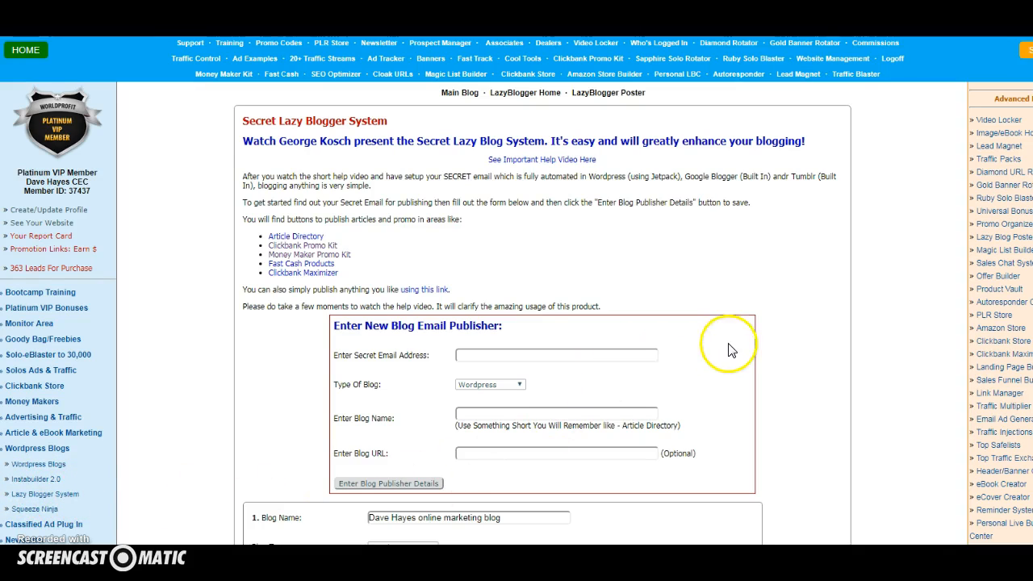
mouse_move(823, 250)
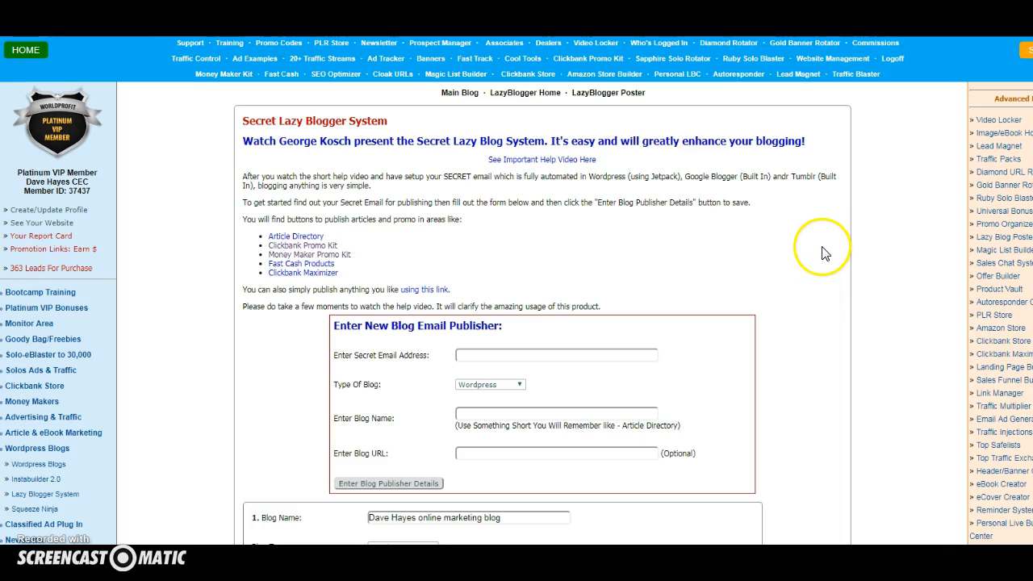
mouse_move(823, 220)
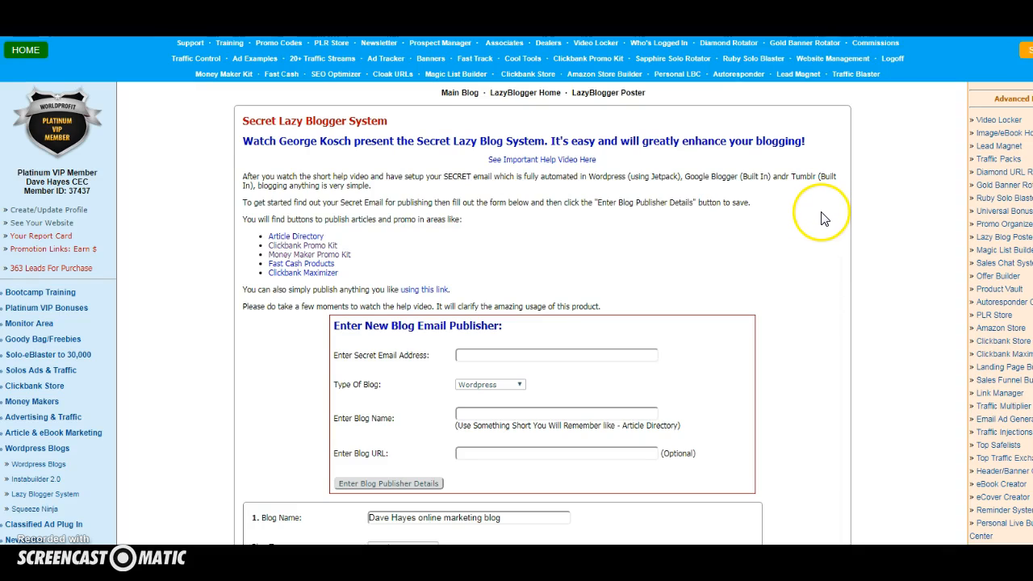
Reveal the saved blogs Dave Hayes online marketing blog and My WA Blog beneath the new-publisher form
scroll("down", 3)
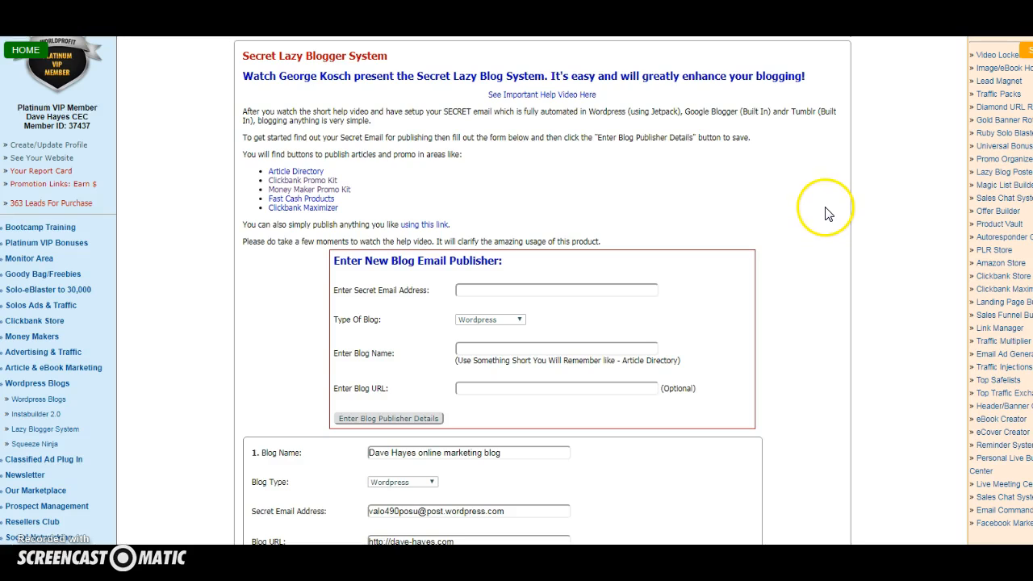
scroll("down", 3)
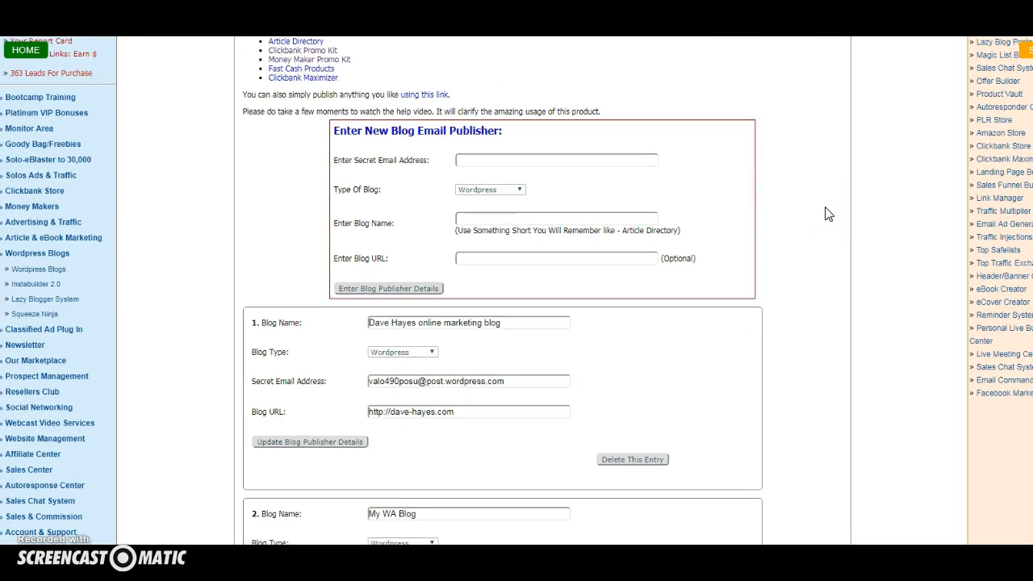
scroll("down", 3)
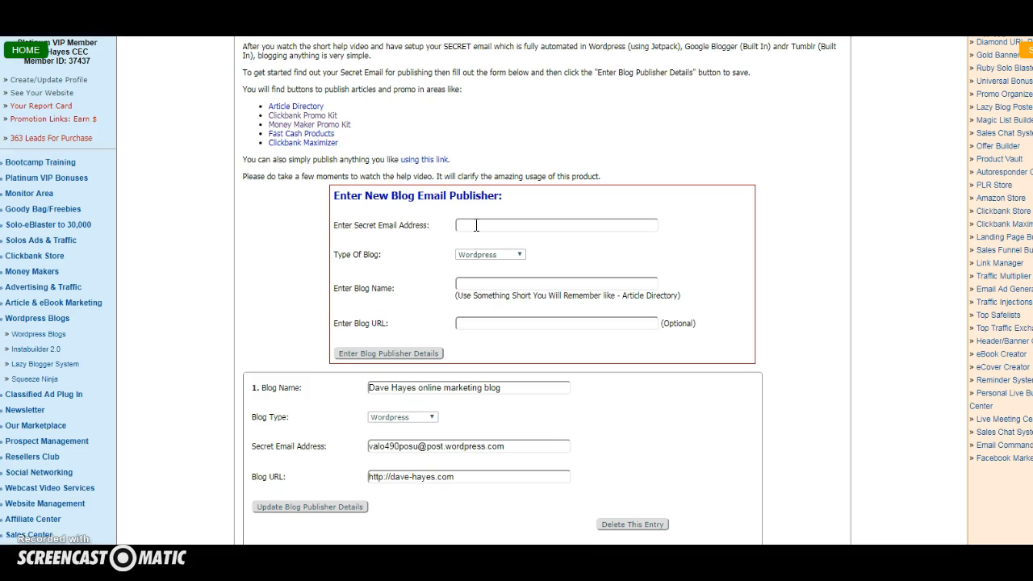
left_click(555, 226)
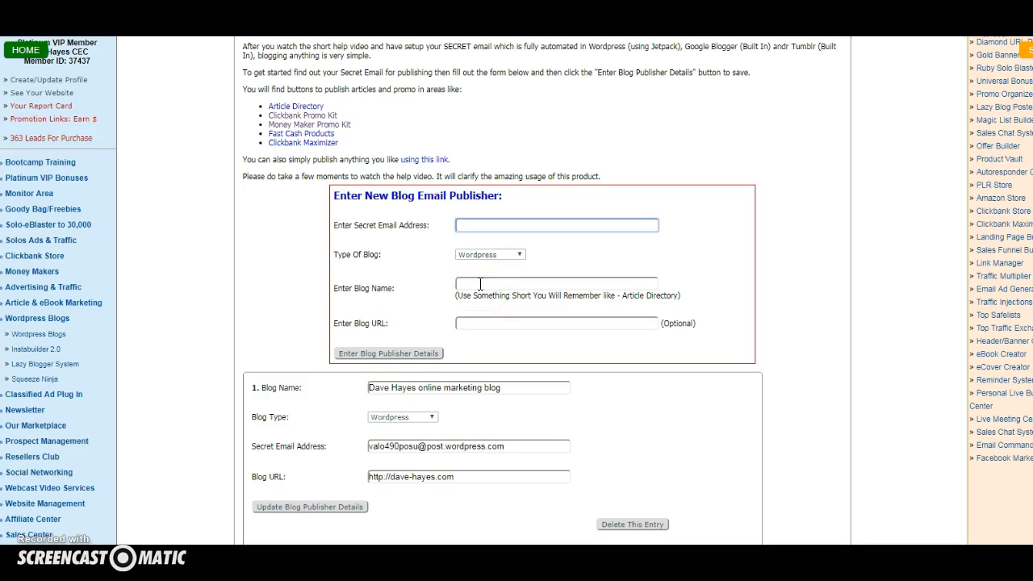
scroll("down", 3)
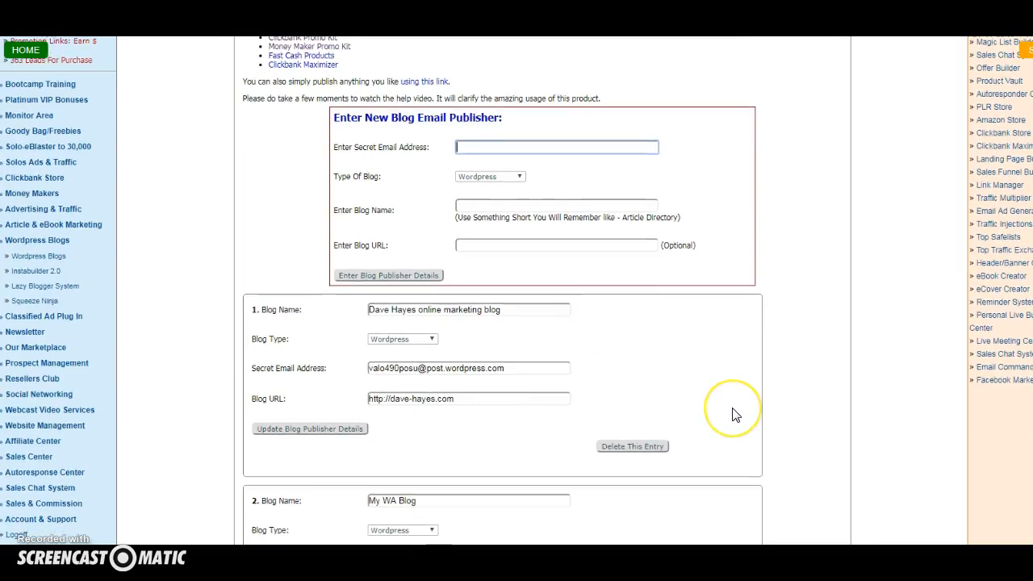
scroll("down", 3)
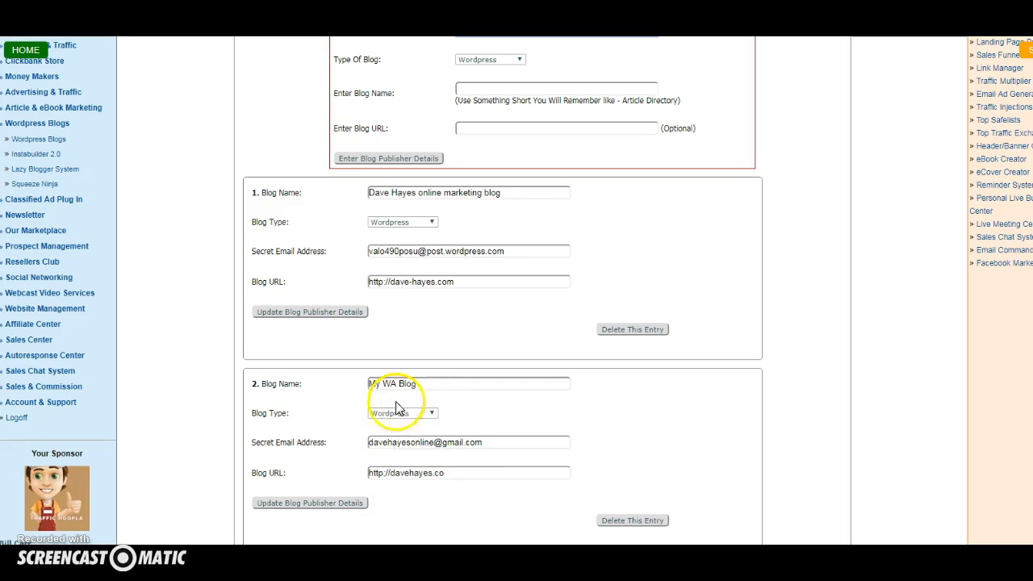
mouse_move(452, 492)
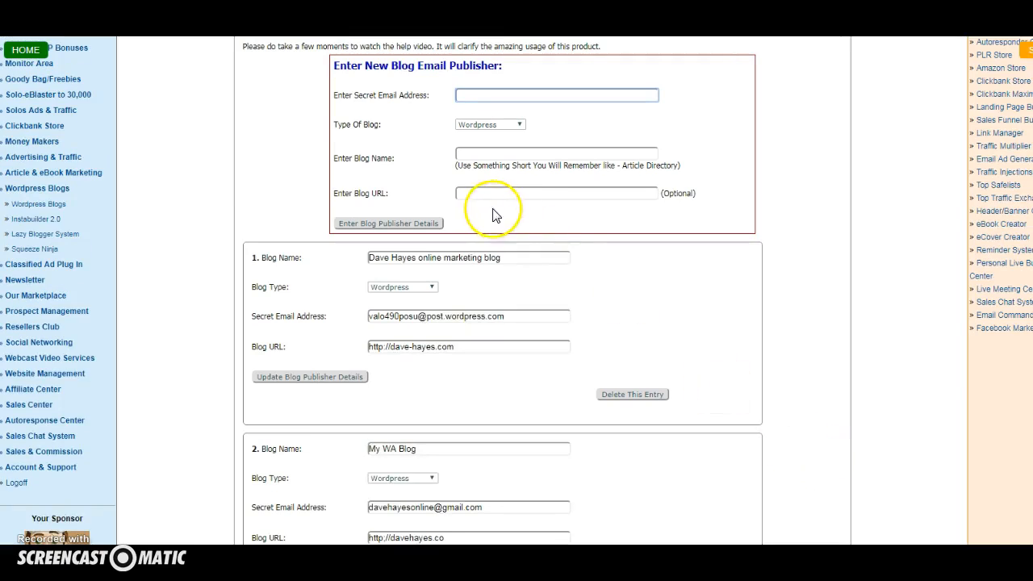
mouse_move(554, 194)
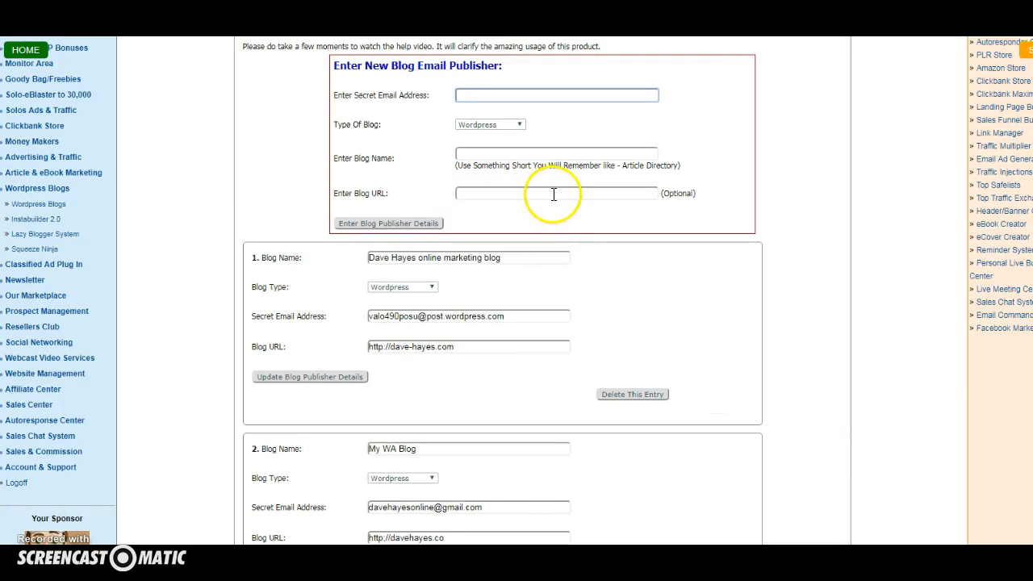
mouse_move(387, 223)
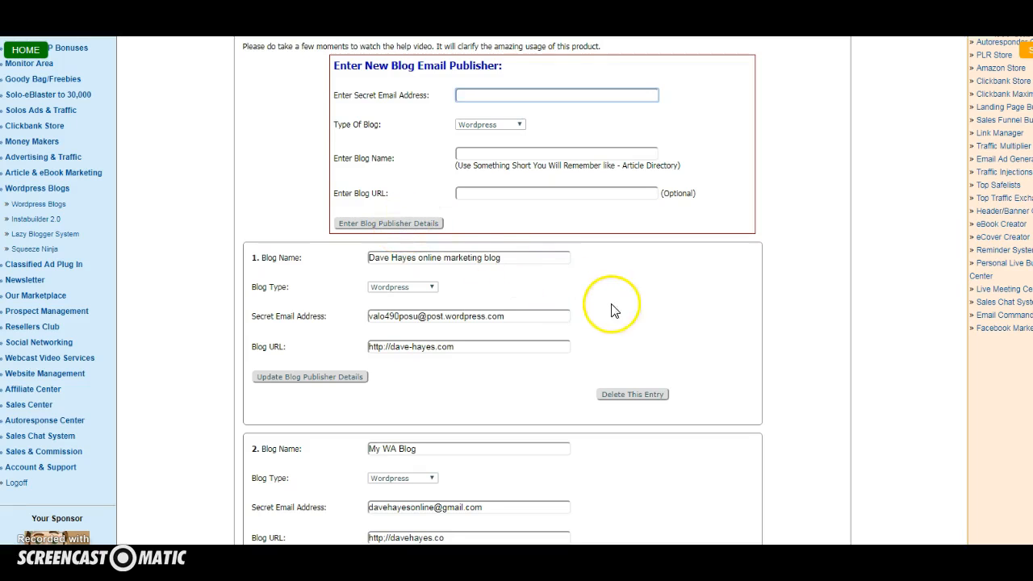
scroll("down", 3)
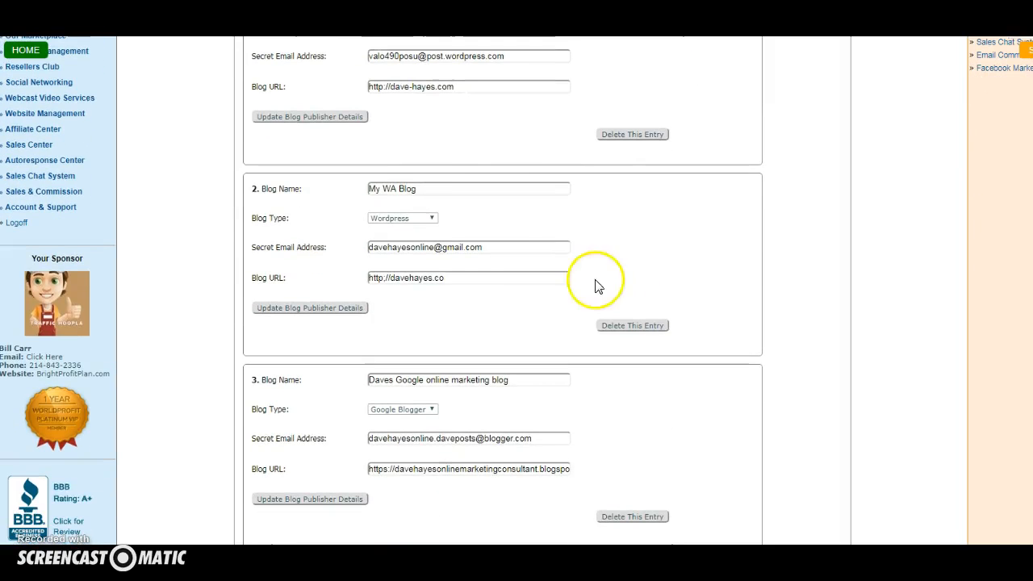
mouse_move(395, 200)
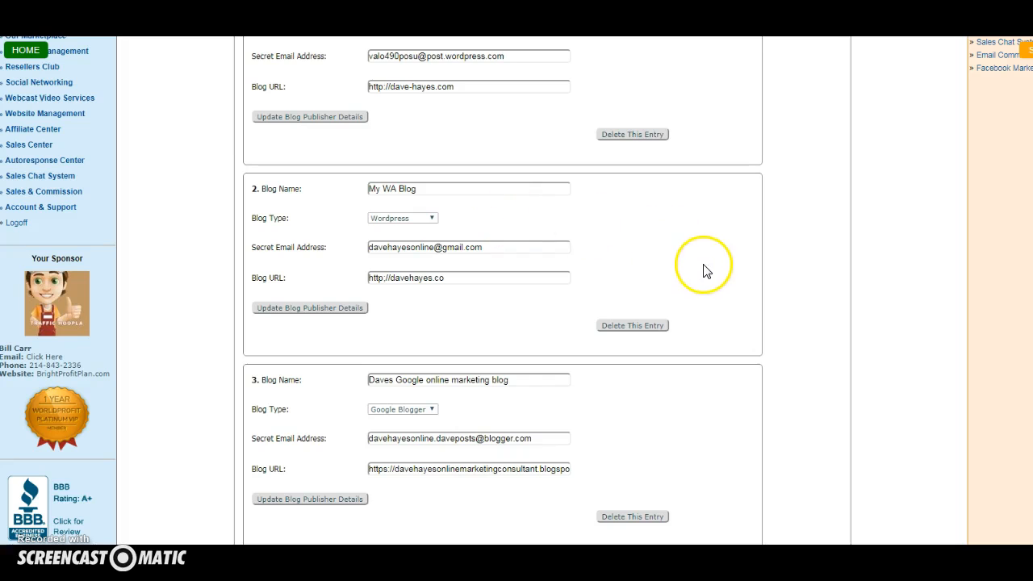
mouse_move(865, 321)
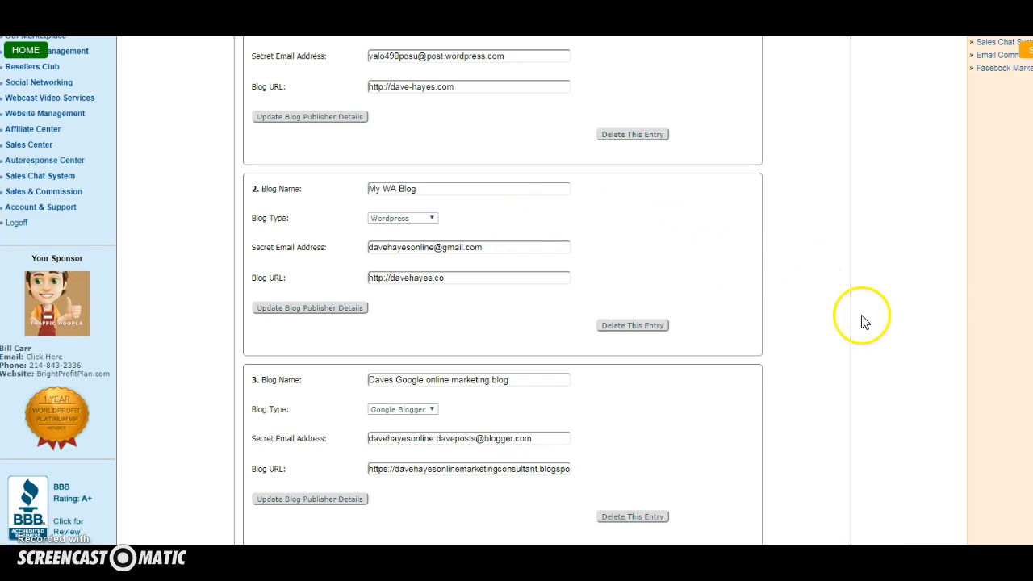
mouse_move(575, 394)
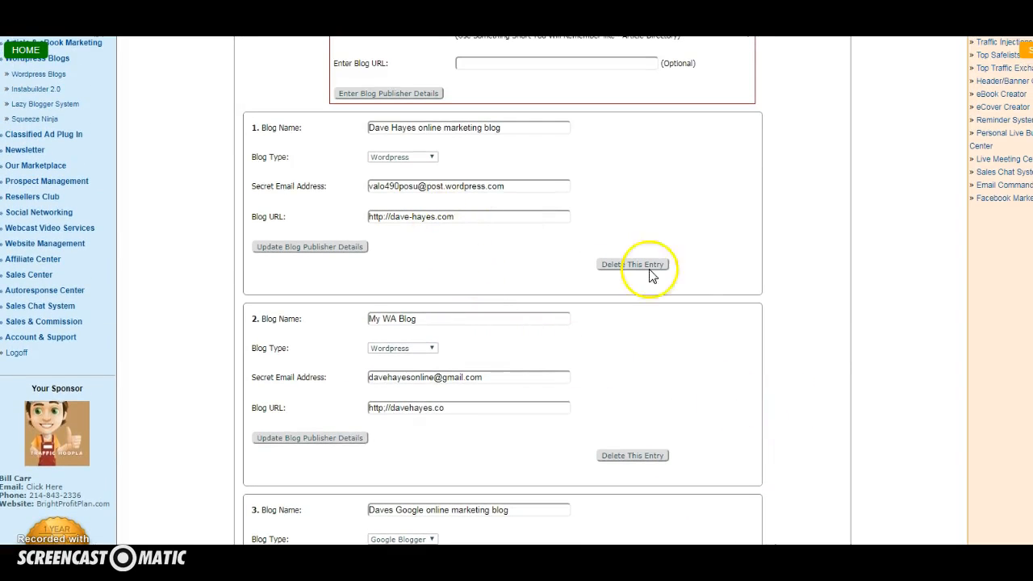
scroll("down", 3)
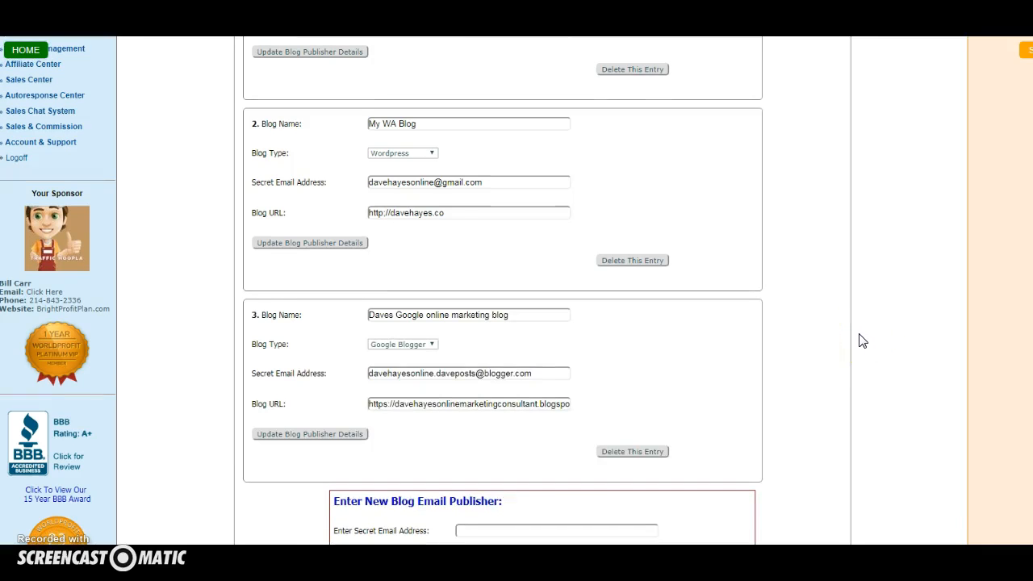
scroll("down", 3)
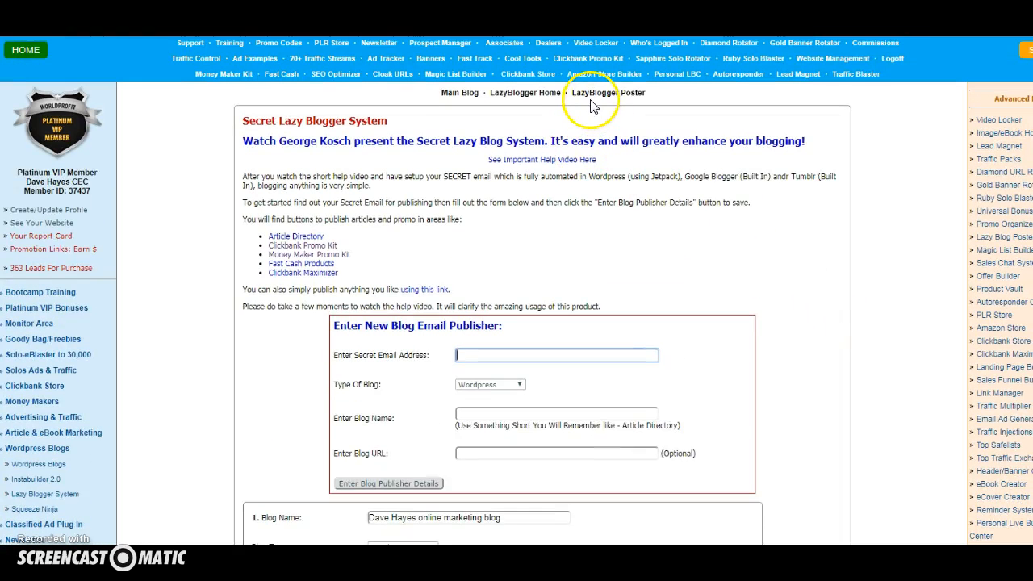
mouse_move(606, 97)
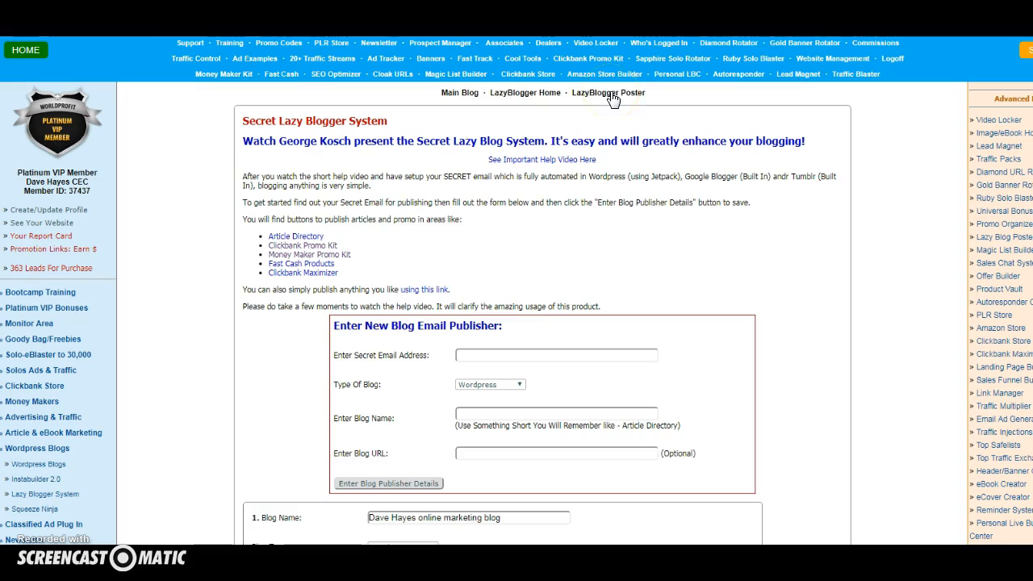
Switch to the LazyBlogger Poster page listing the three saved blogs above the post editor
left_click(608, 92)
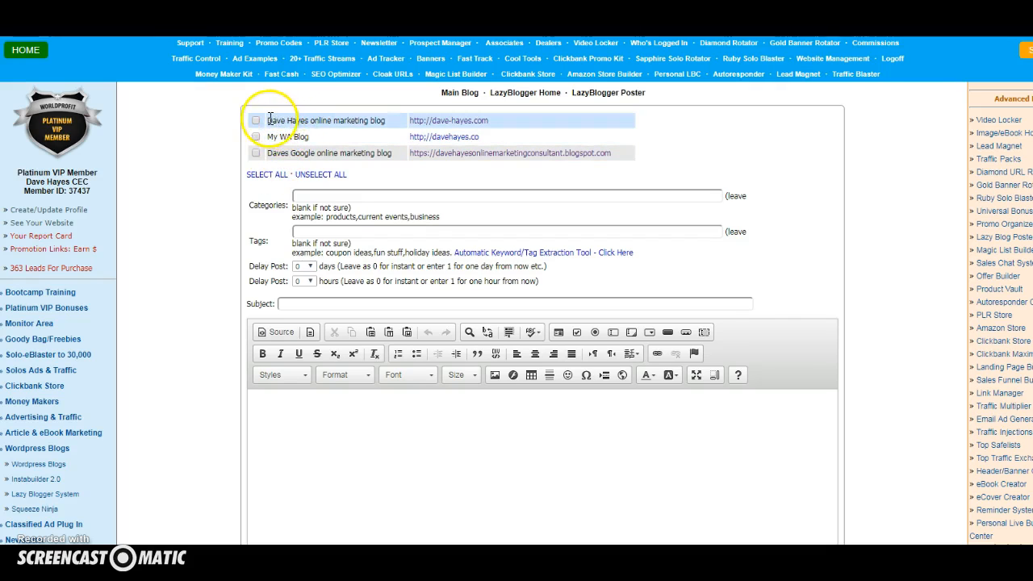
mouse_move(314, 138)
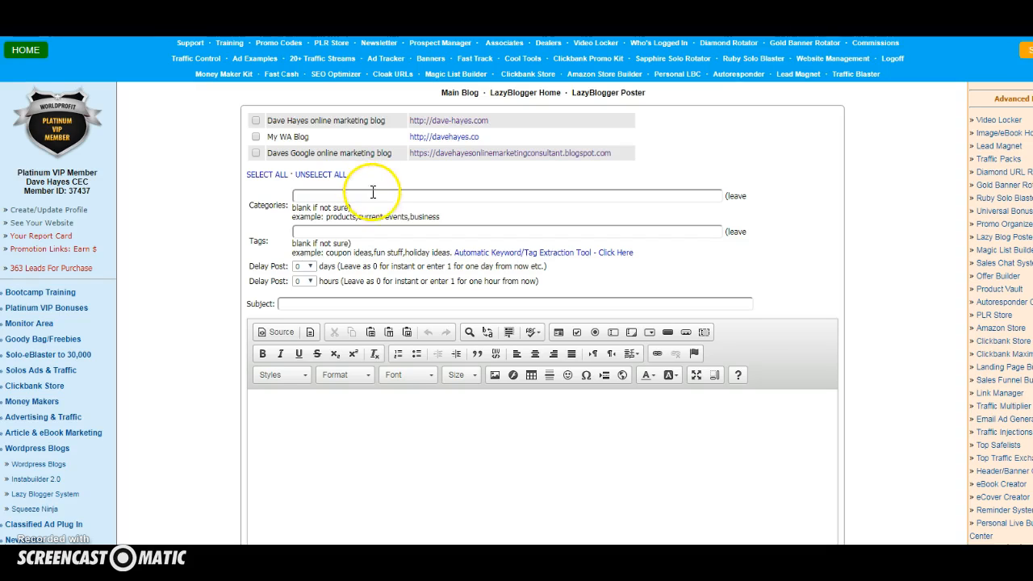
mouse_move(433, 236)
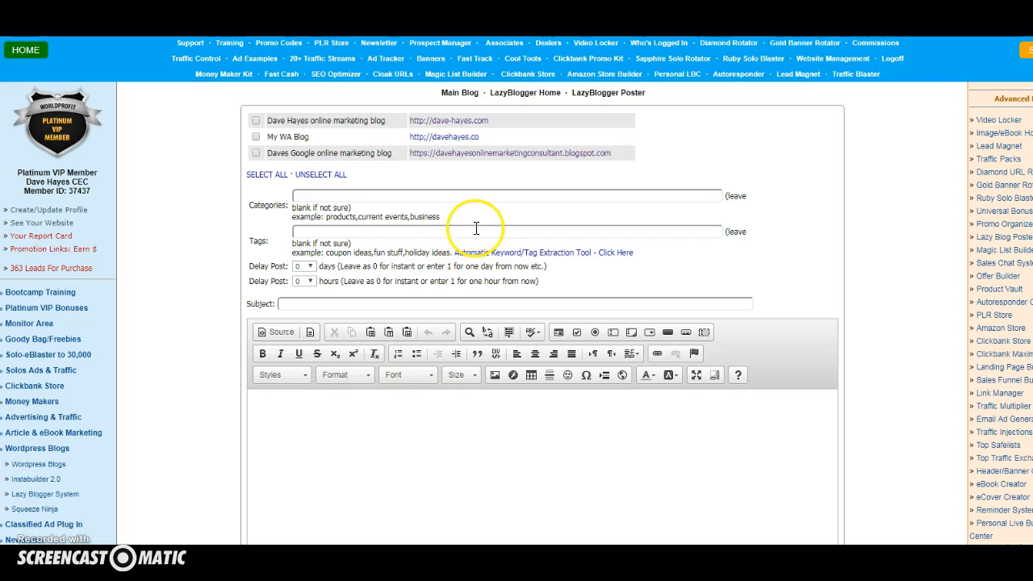
scroll("down", 3)
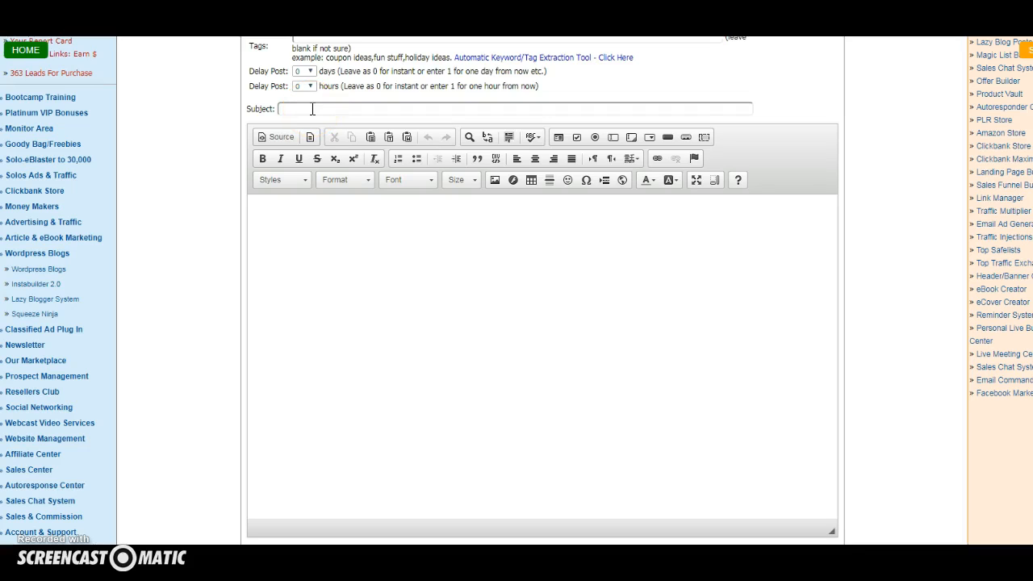
left_click(514, 108)
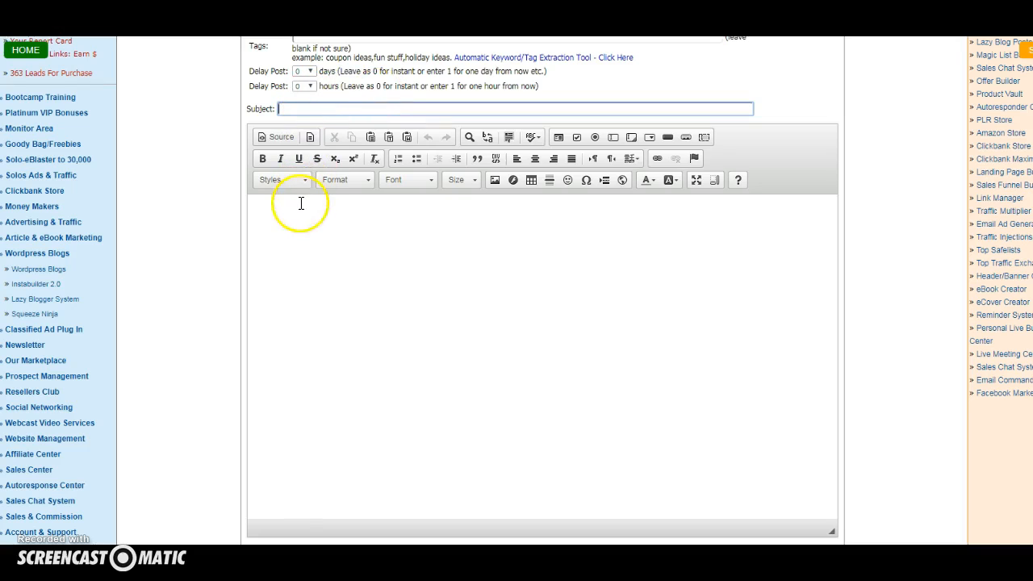
mouse_move(442, 224)
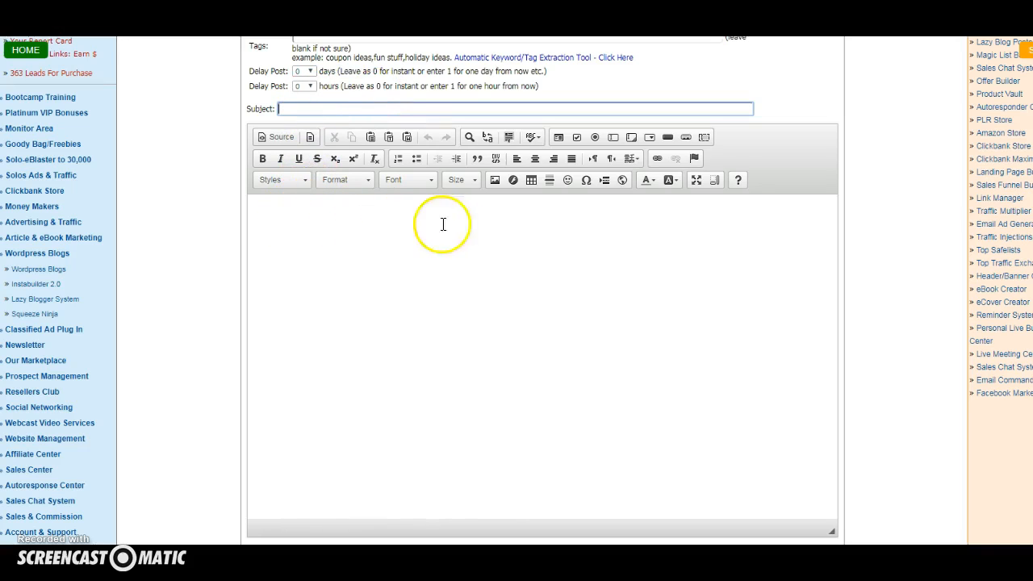
mouse_move(539, 265)
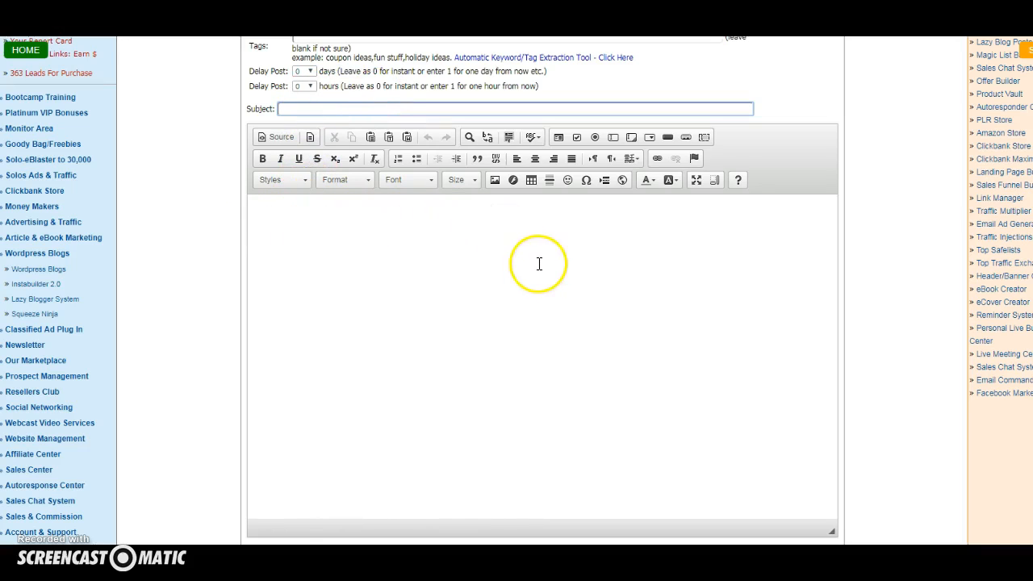
scroll("down", 3)
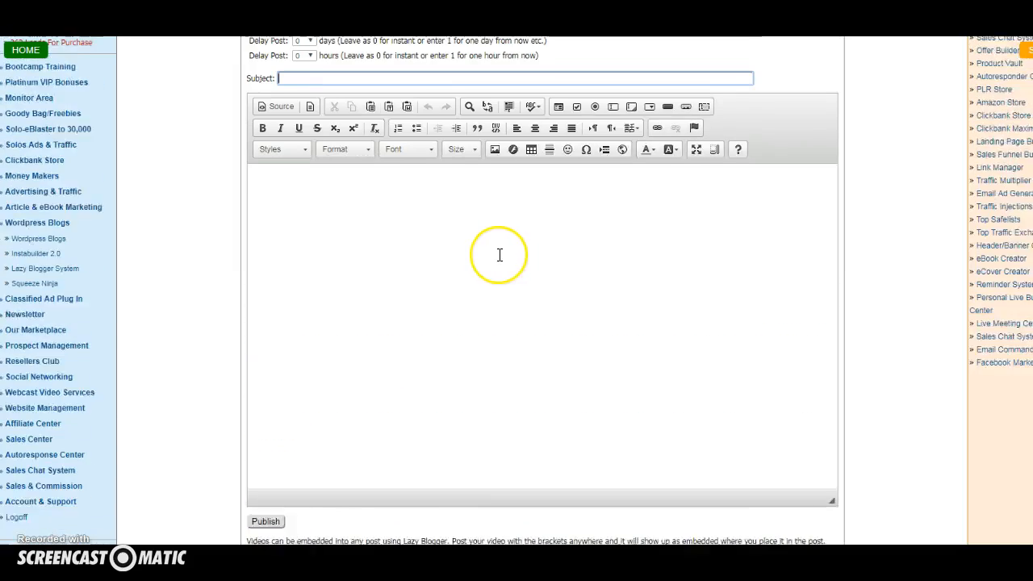
scroll("down", 3)
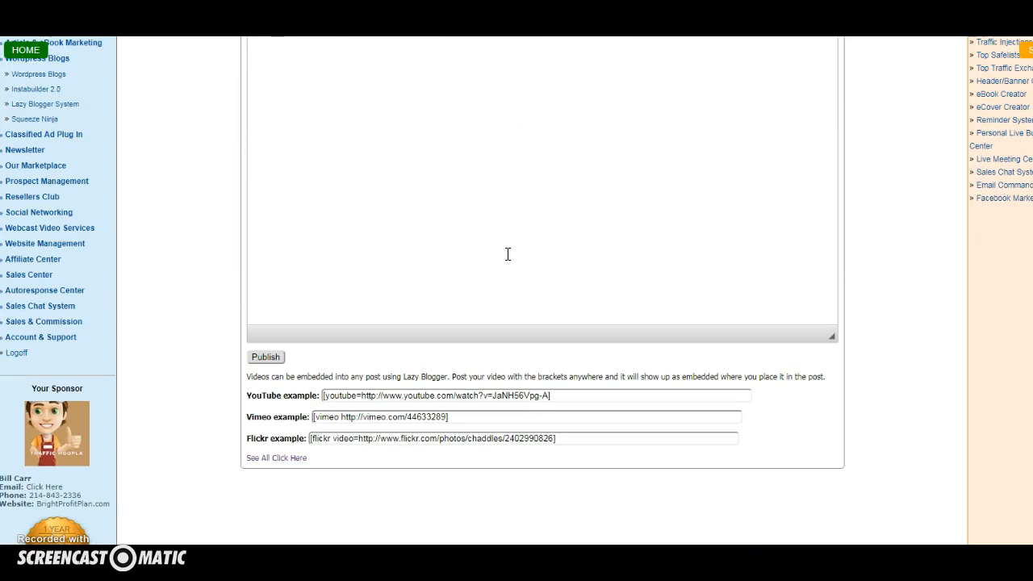
scroll("down", 3)
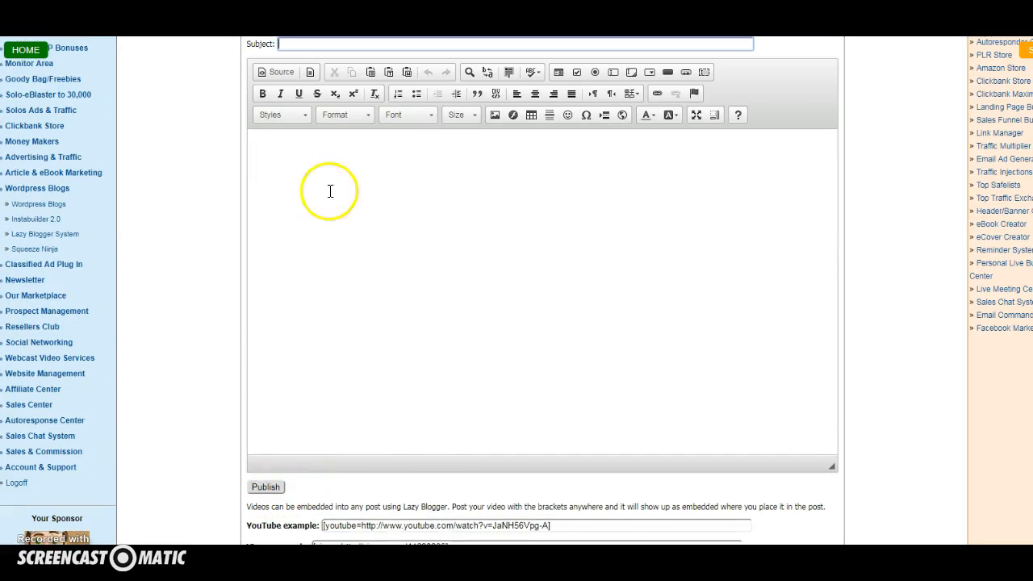
mouse_move(365, 364)
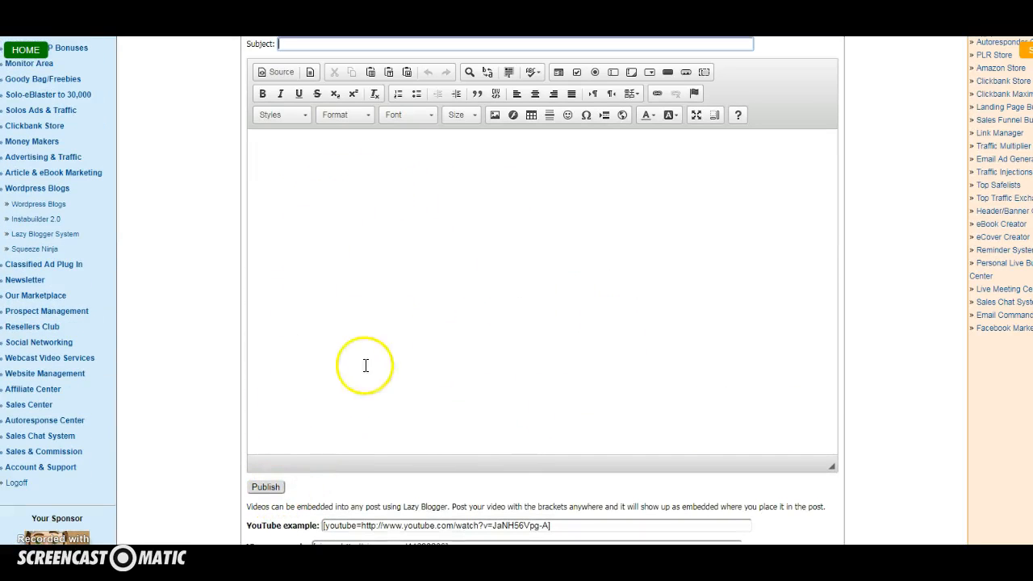
mouse_move(530, 365)
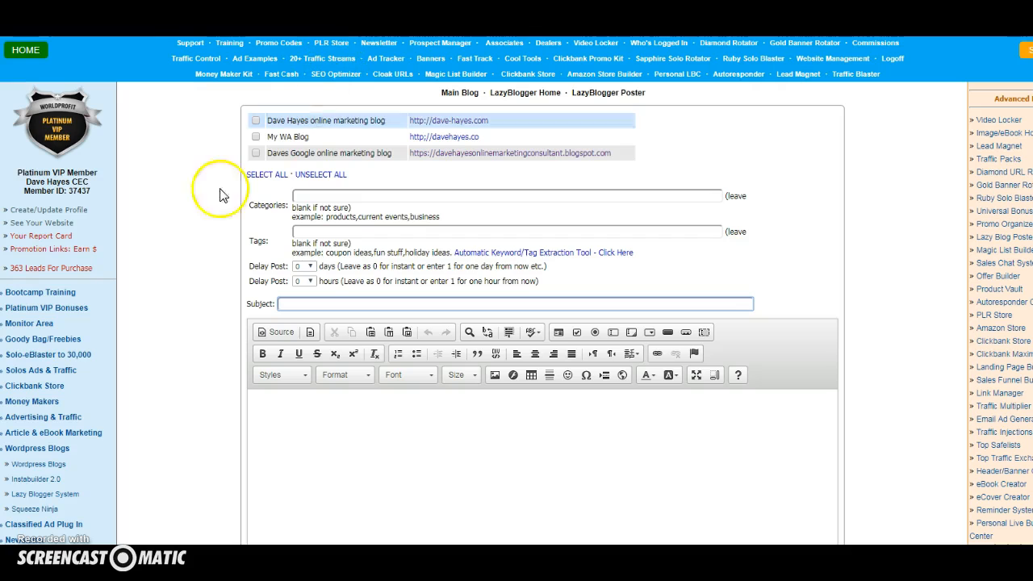
scroll("down", 3)
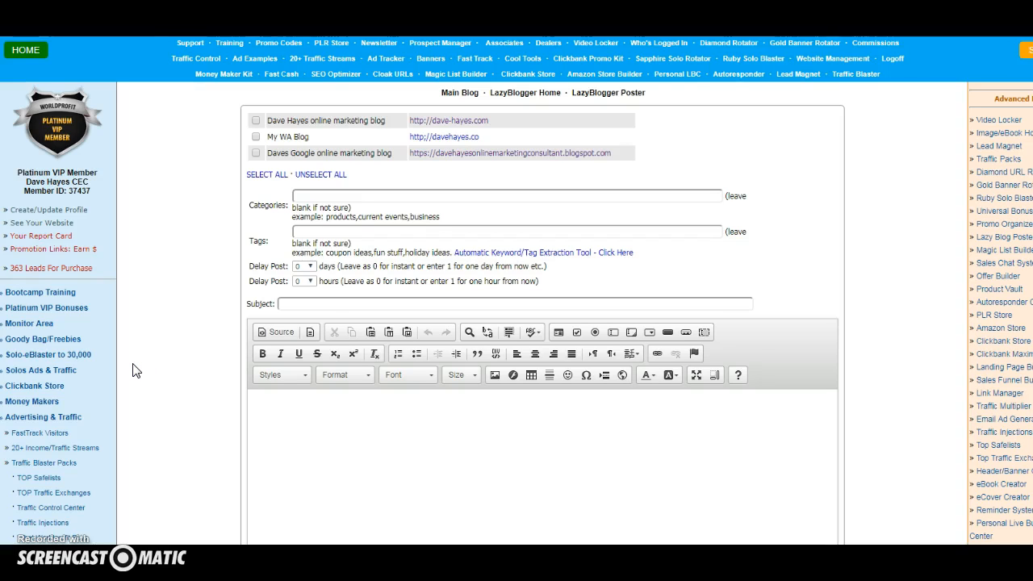
mouse_move(135, 369)
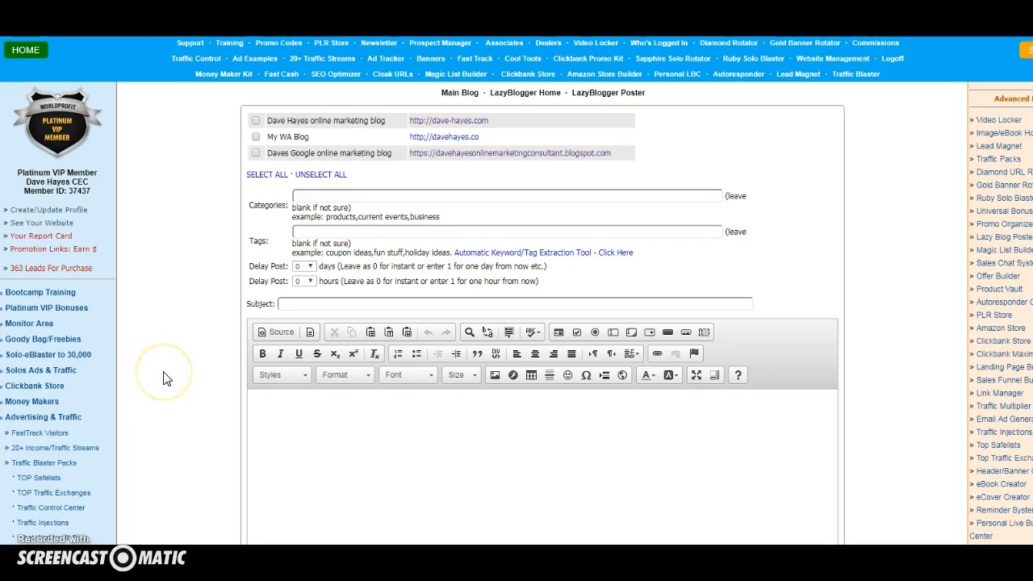
mouse_move(149, 491)
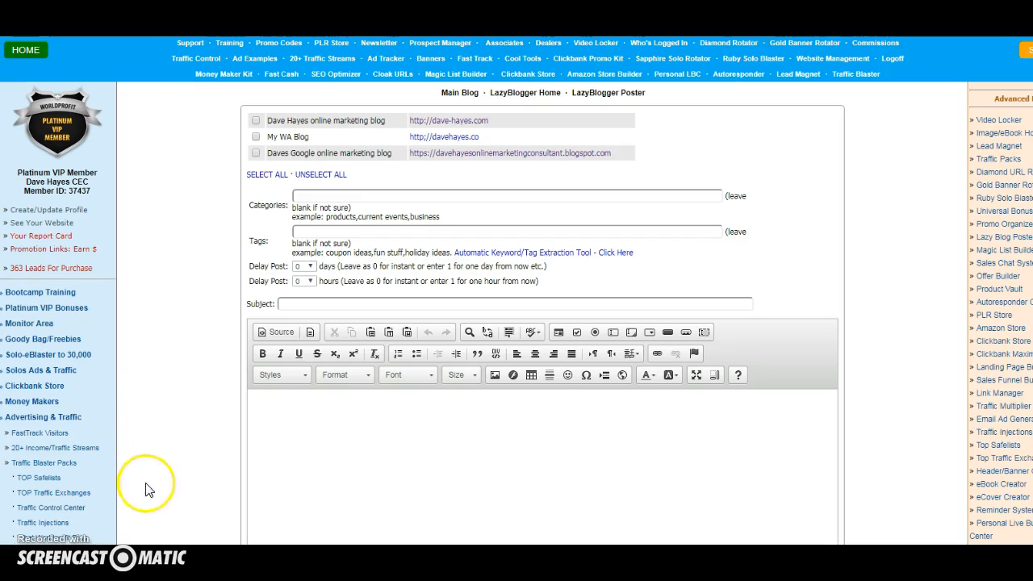